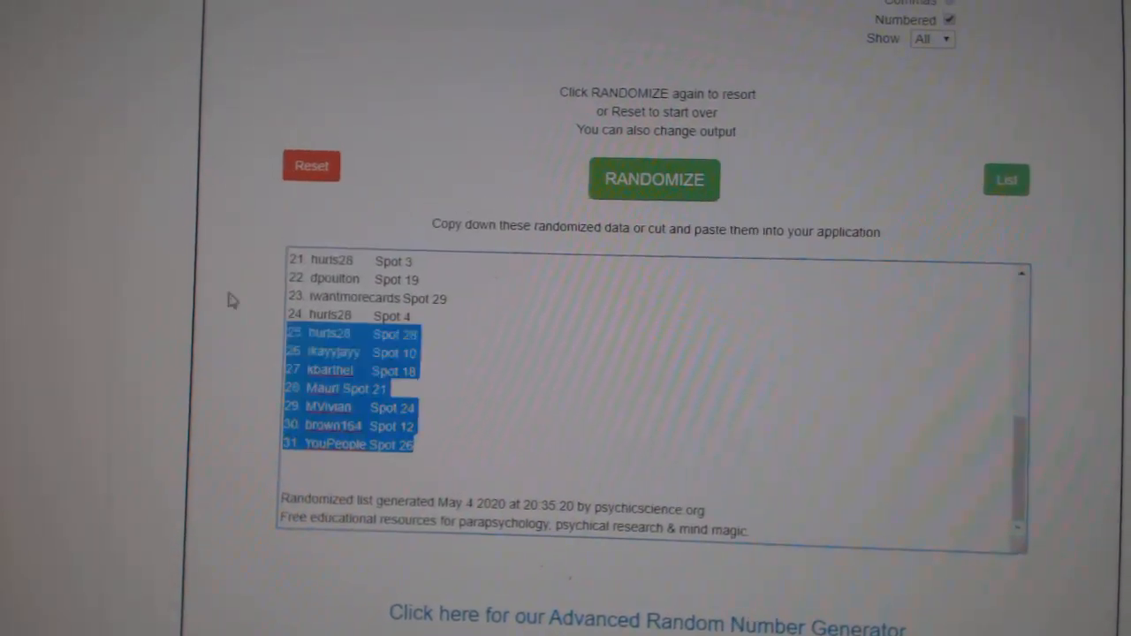
Select and copy the whole randomized names-and-spots list from the output box
{"action": "left_click", "coordinate": [654, 180]}
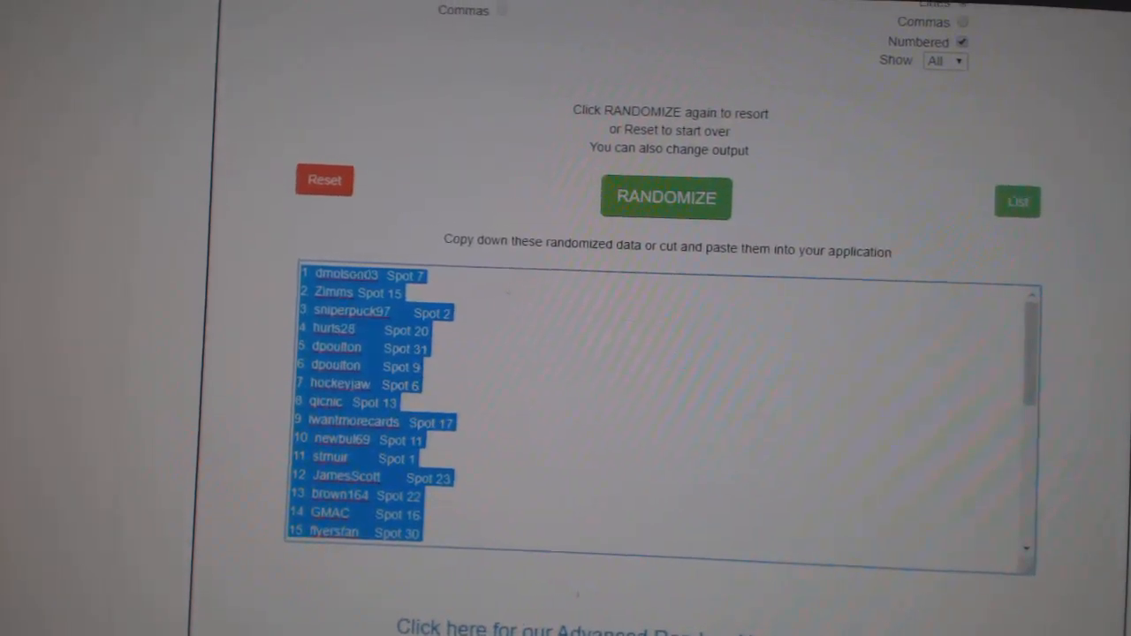
{"action": "left_click", "coordinate": [665, 196]}
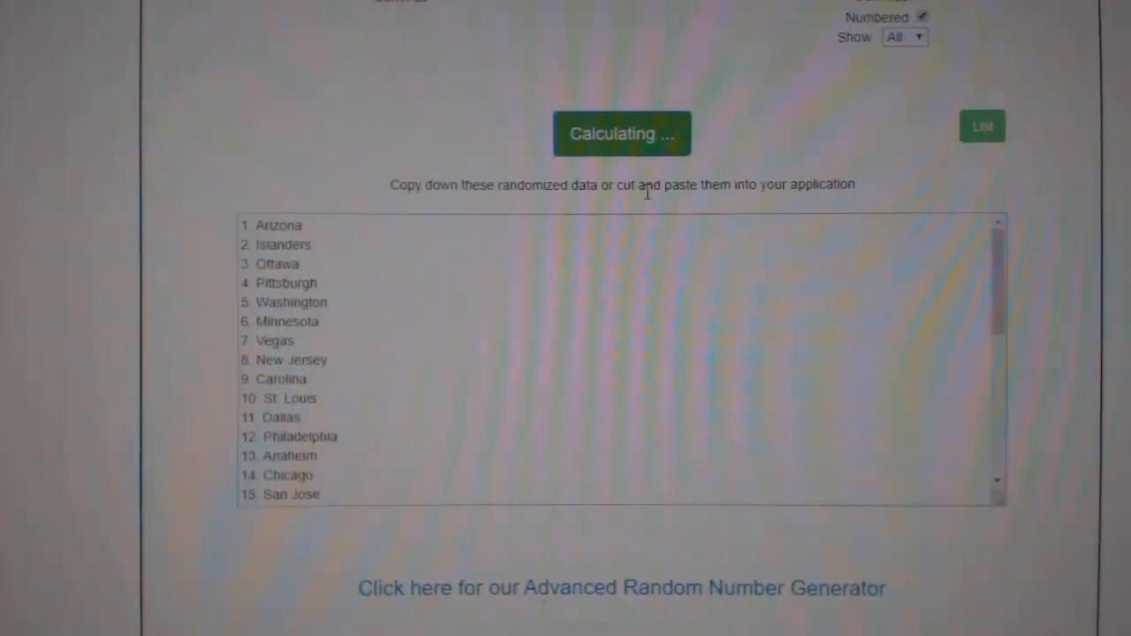
Randomize the NHL team list into a new random order
{"action": "left_click", "coordinate": [622, 134]}
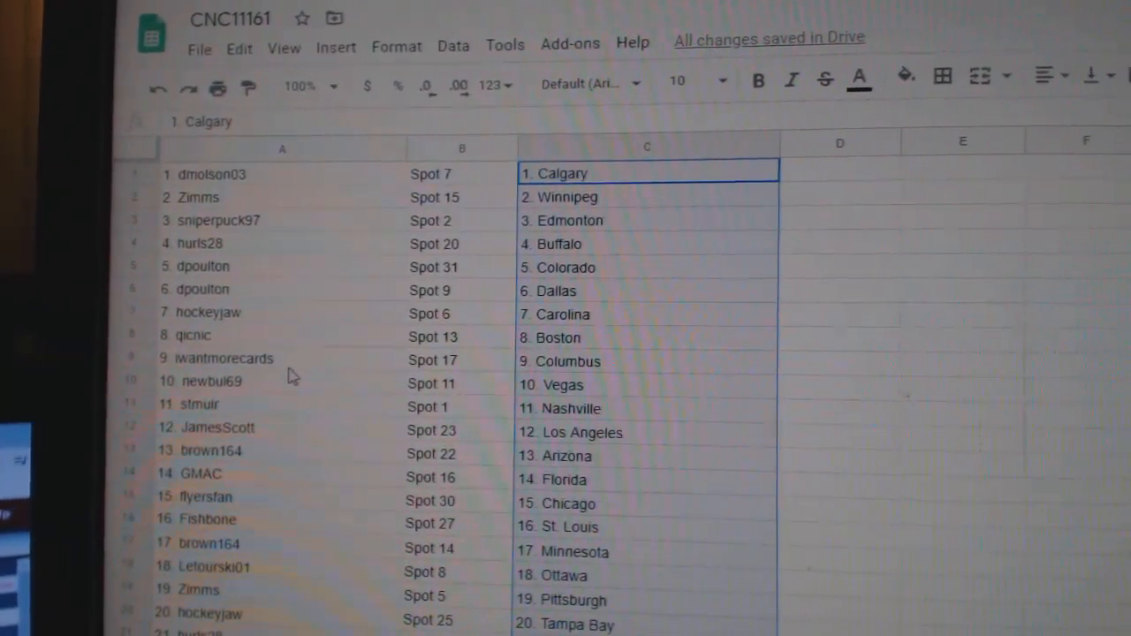
Review the team pairings down column C, checking Fishbone's team and the later rows
{"action": "scroll", "scroll_direction": "down", "scroll_amount": 3}
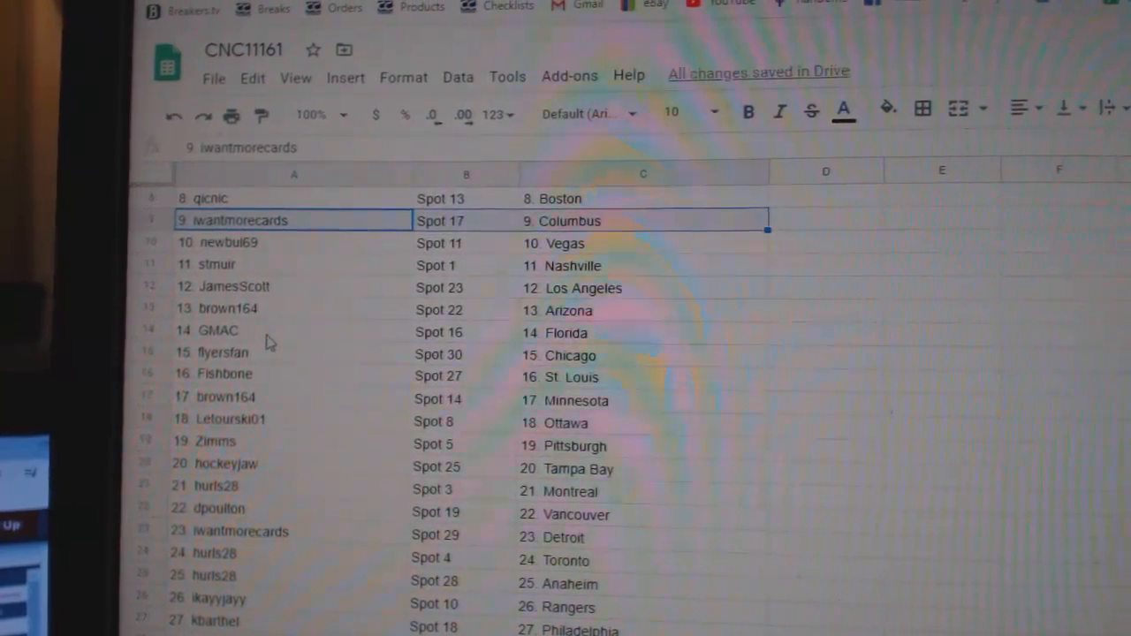
{"action": "left_click", "coordinate": [230, 389]}
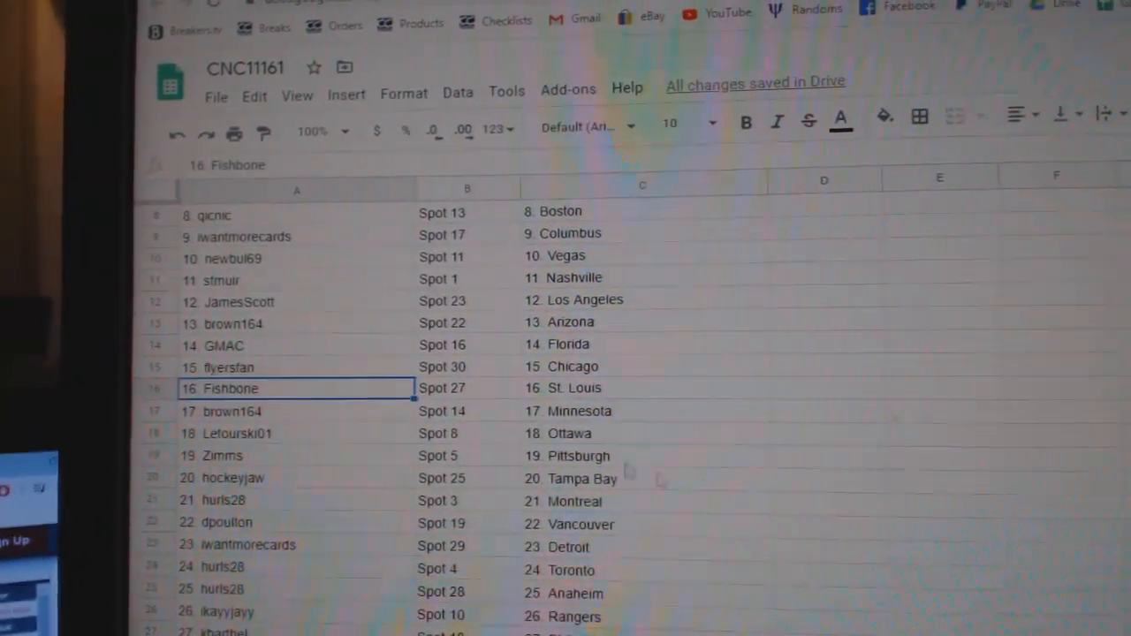
{"action": "scroll", "scroll_direction": "down", "scroll_amount": 3}
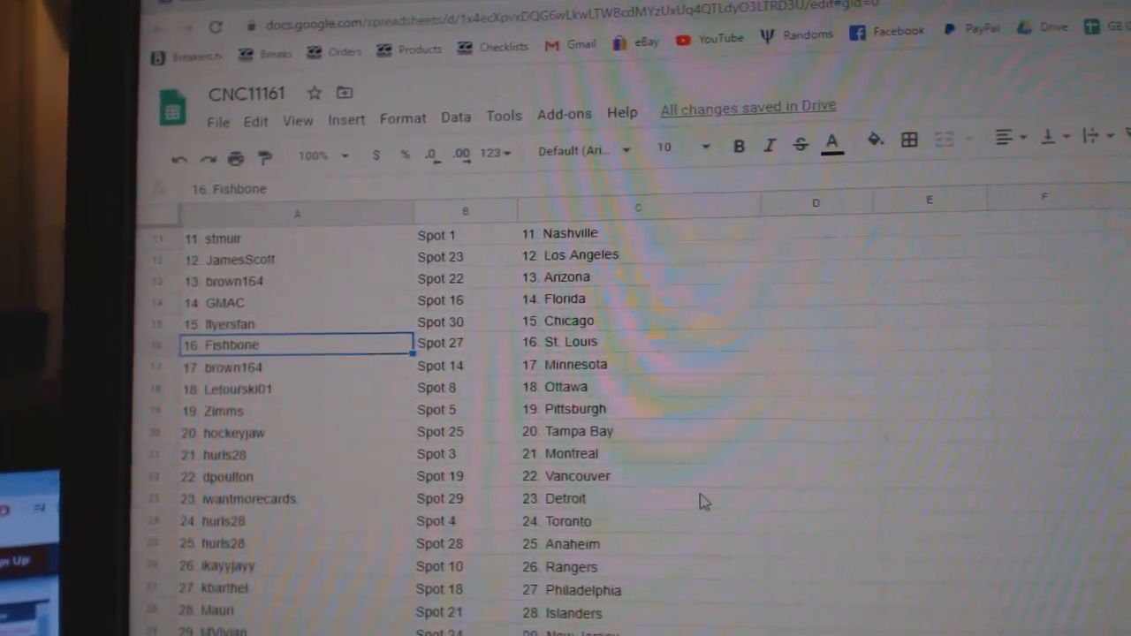